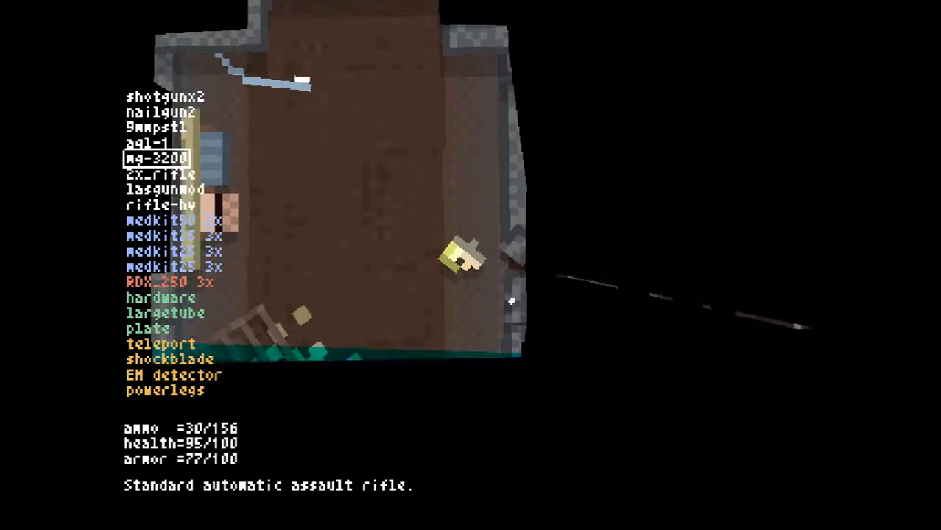
left_click(165, 97)
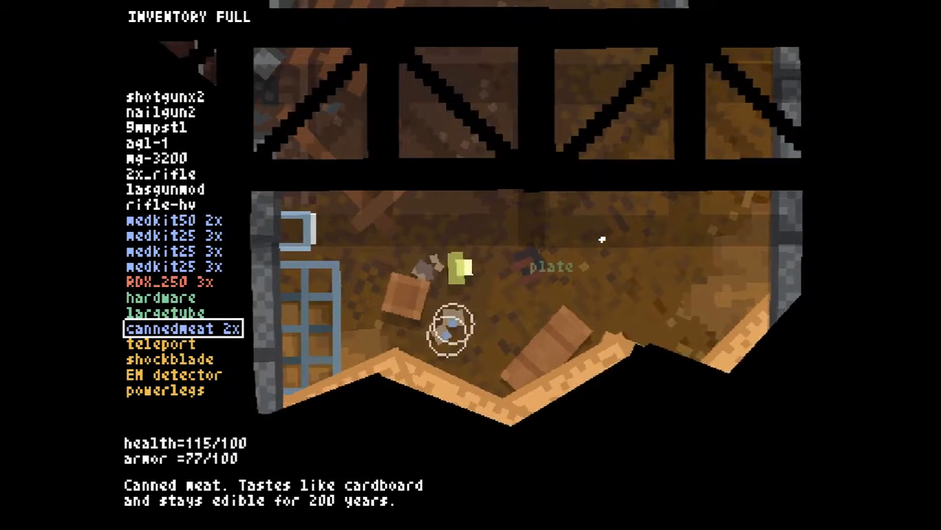
left_click(177, 329)
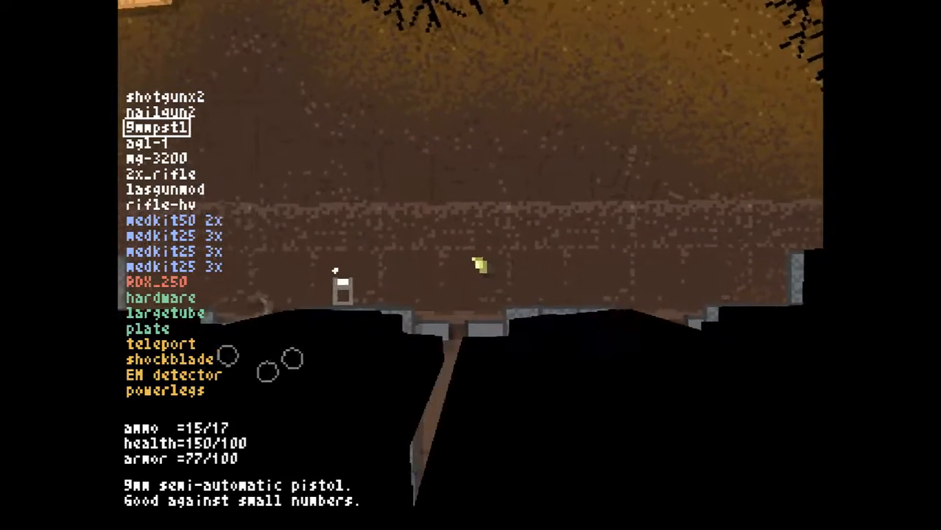
left_click(162, 205)
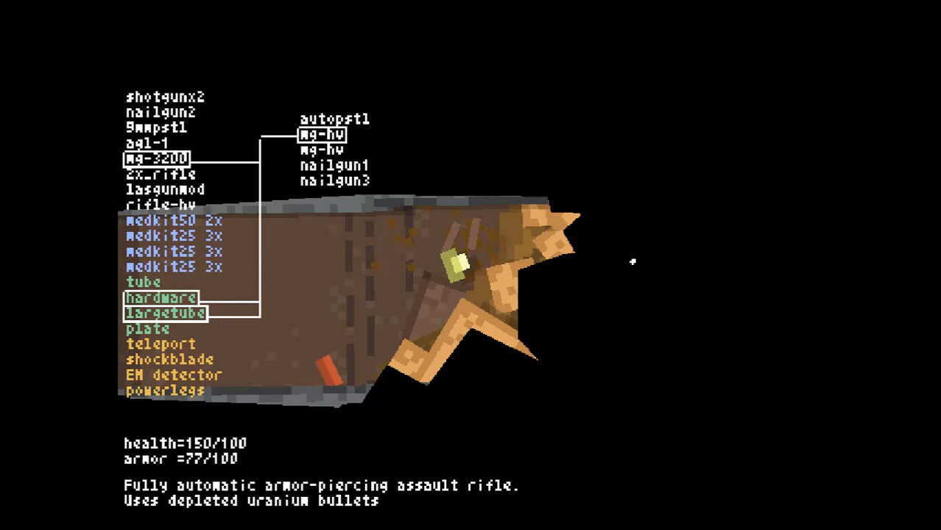
left_click(144, 281)
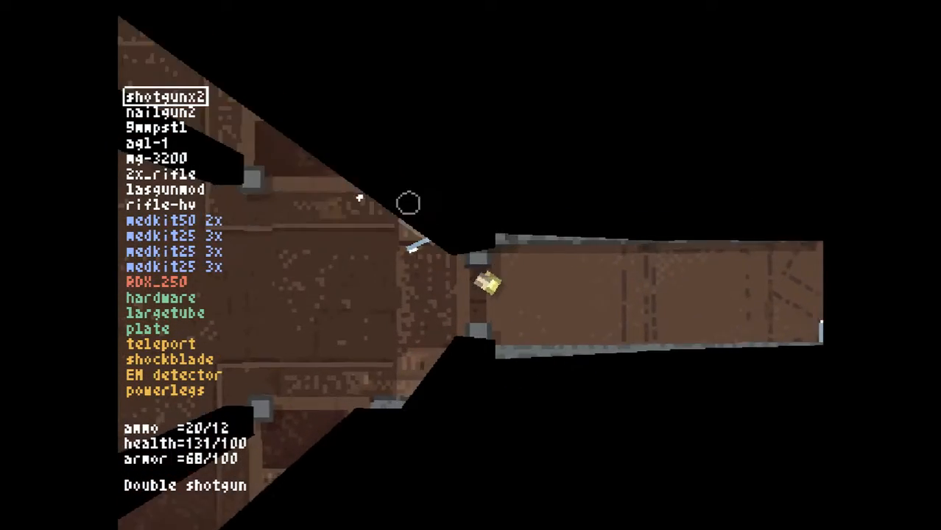
left_click(408, 201)
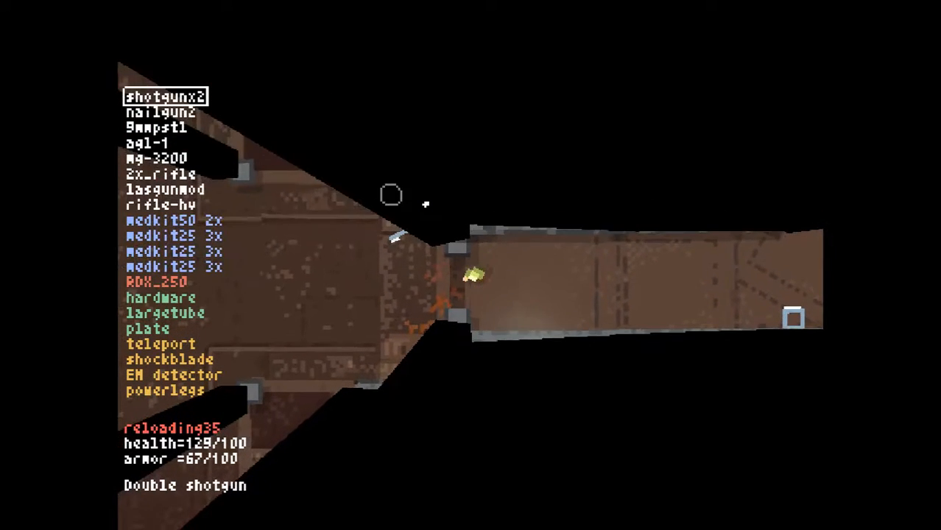
left_click(155, 158)
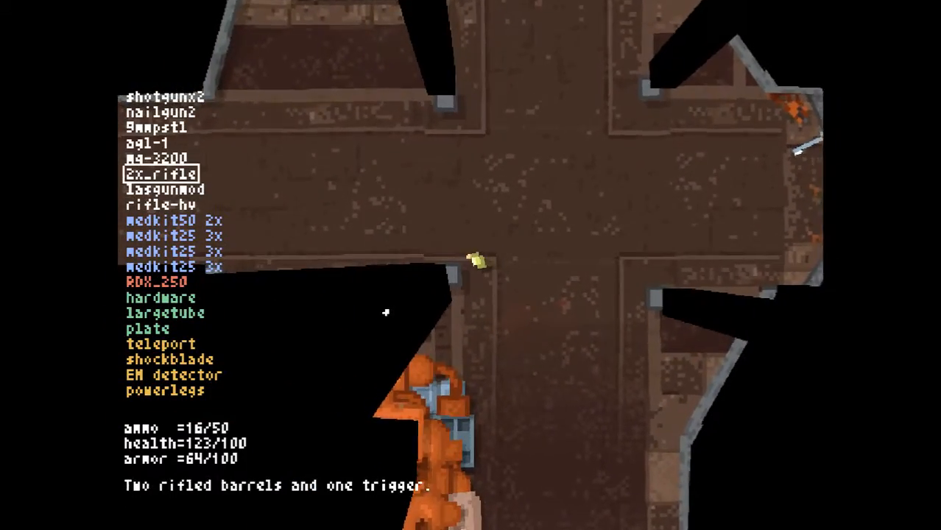
key("down")
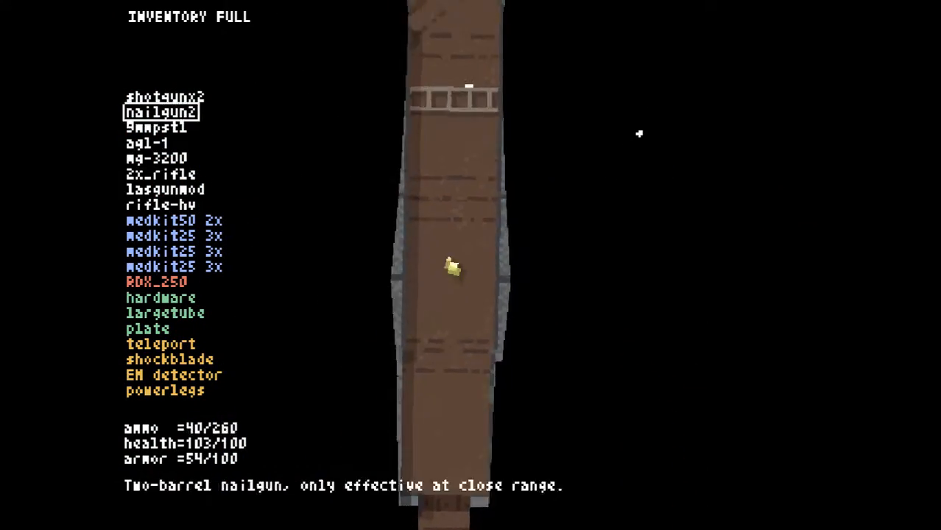
key("Down")
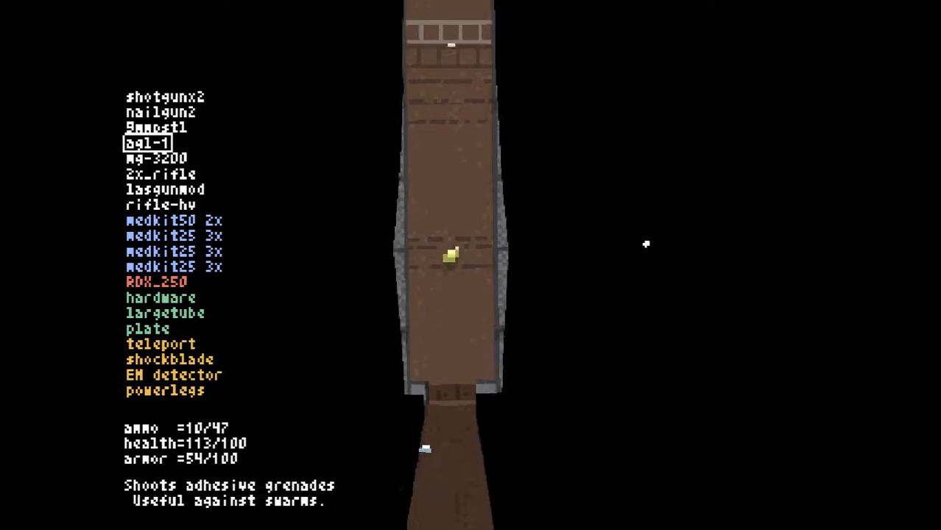
left_click(175, 220)
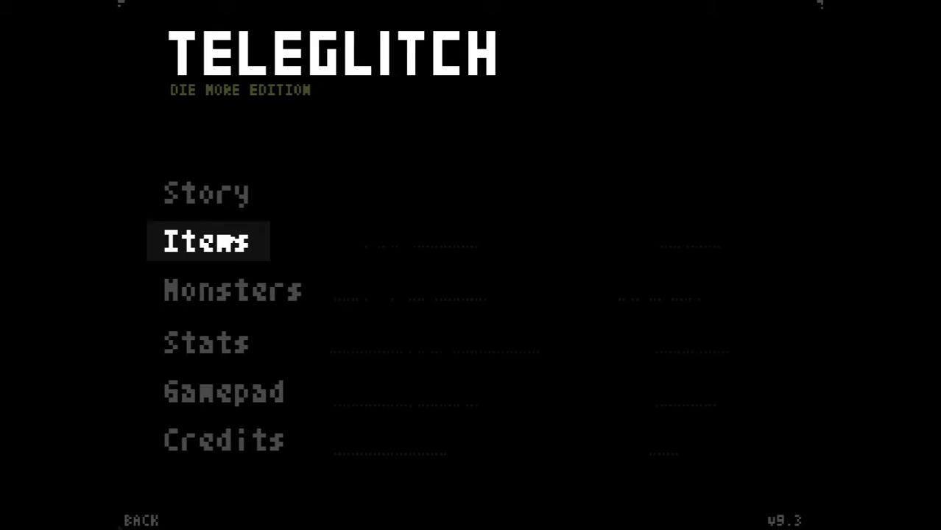
left_click(207, 242)
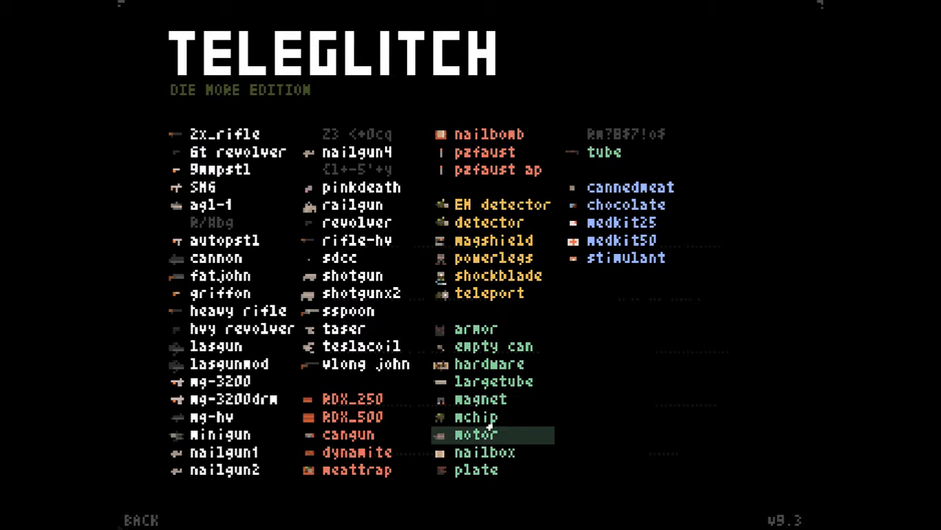
mouse_move(480, 399)
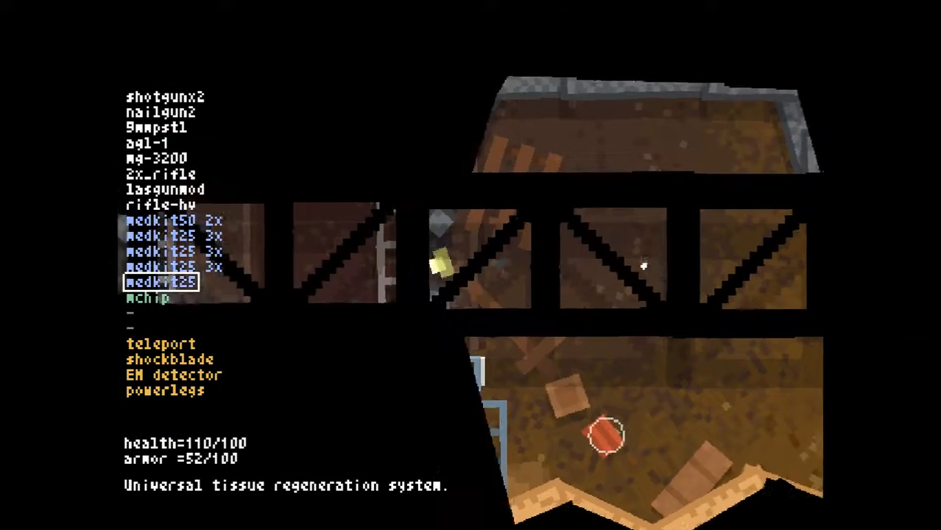
left_click(165, 96)
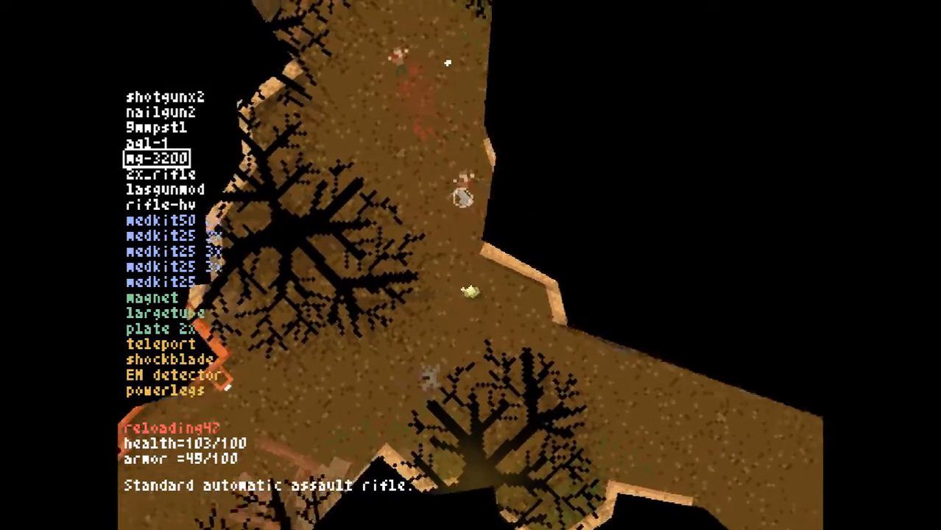
left_click(161, 112)
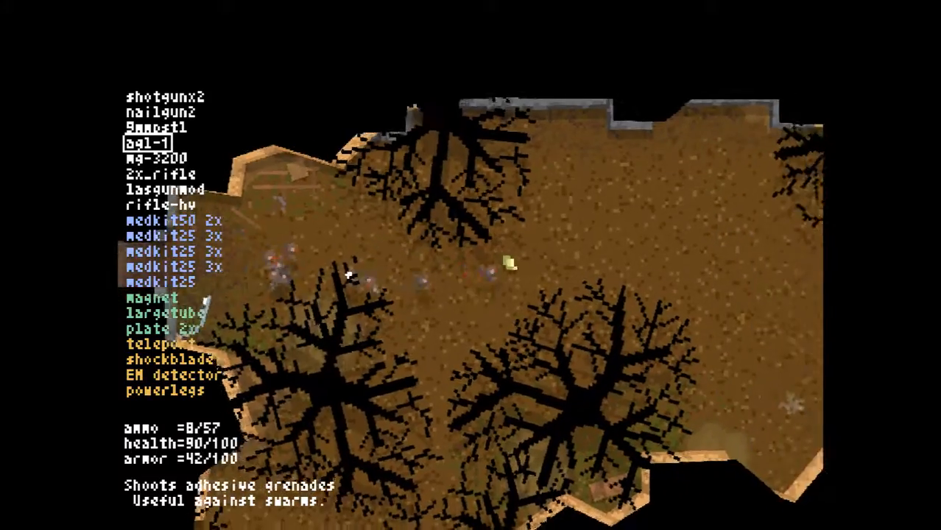
left_click(339, 284)
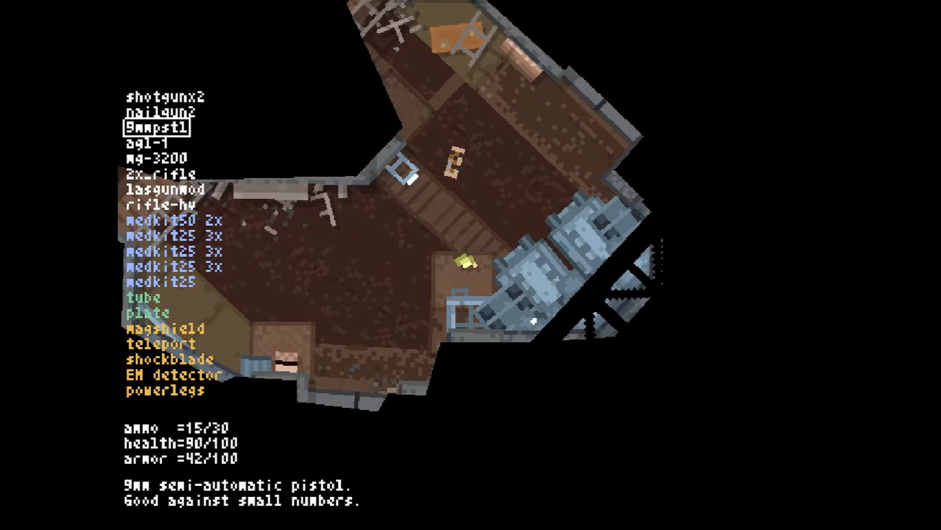
left_click(161, 344)
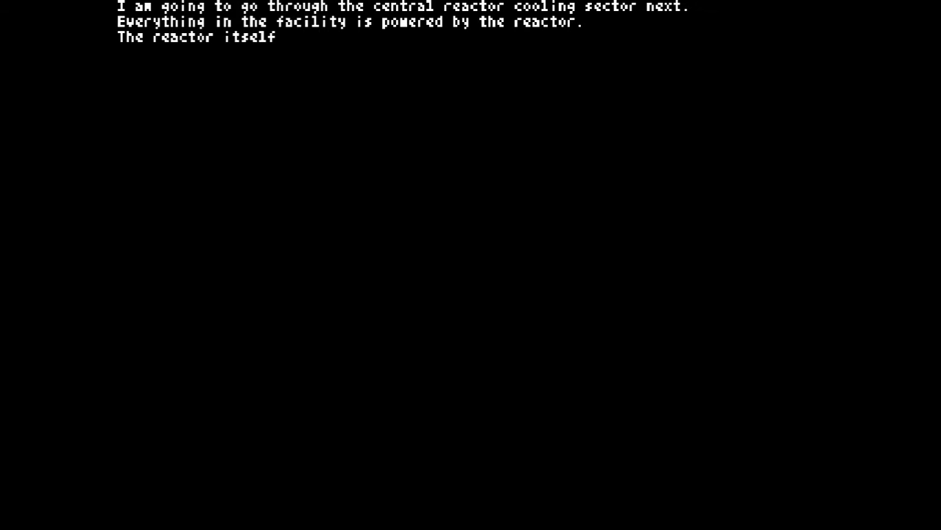
type("is built deep into the planet core and is designed to be i")
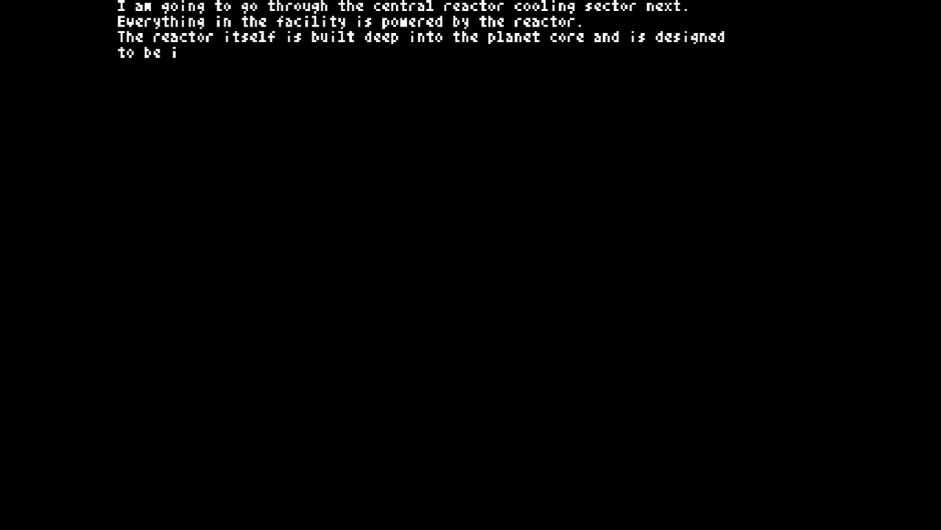
type("naccessible for humans. But its cooling stations are located above")
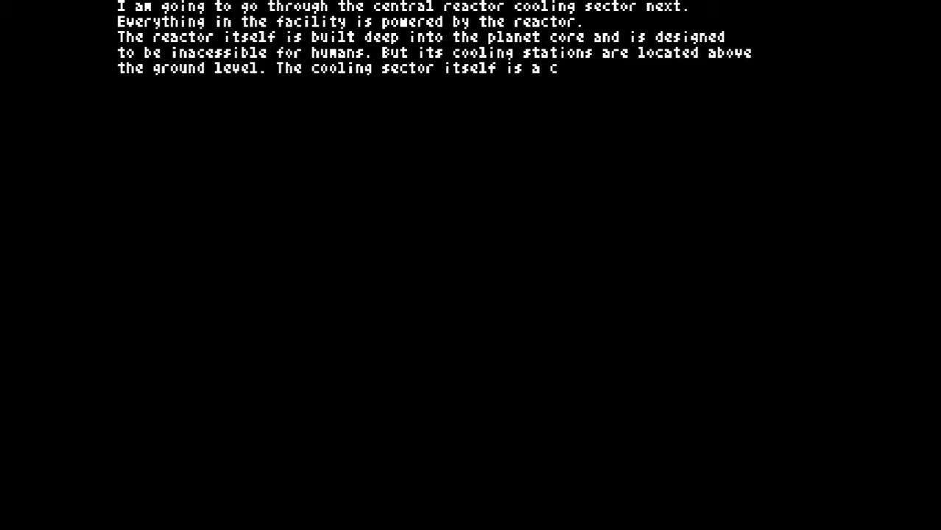
type("lean, well-guarded place. I could try to sabotage it and m")
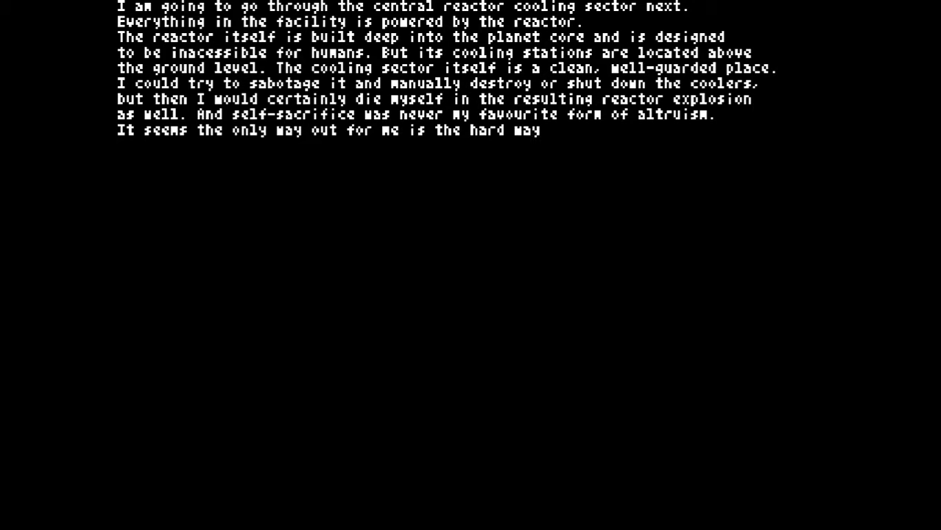
type("- staying alive.")
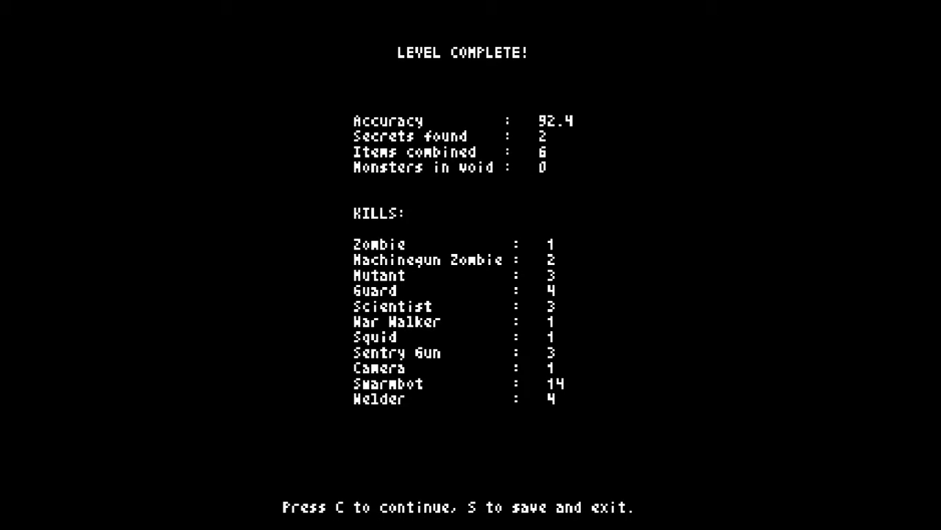
key("c")
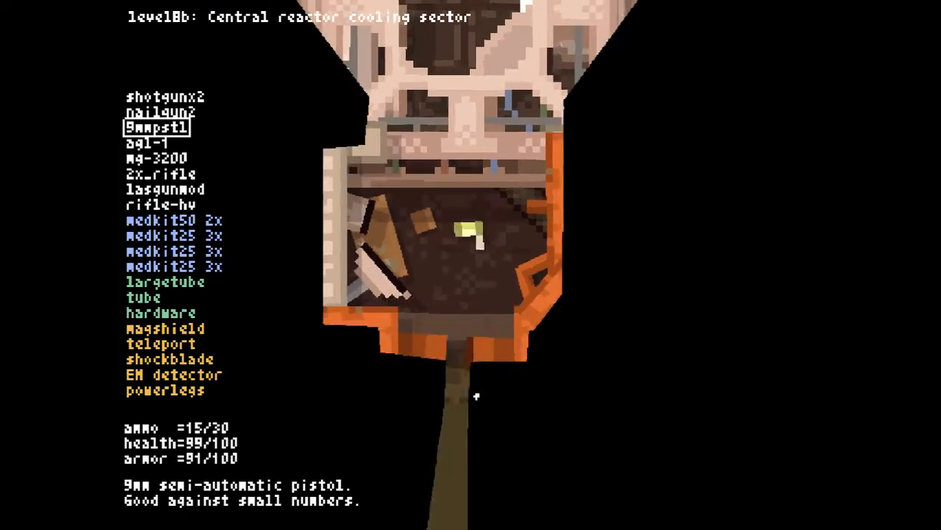
left_click(156, 159)
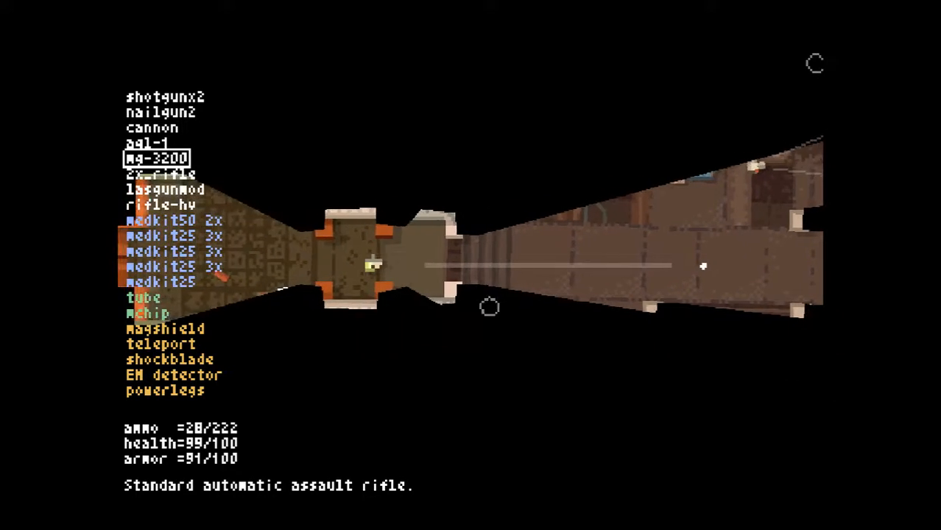
left_click(693, 264)
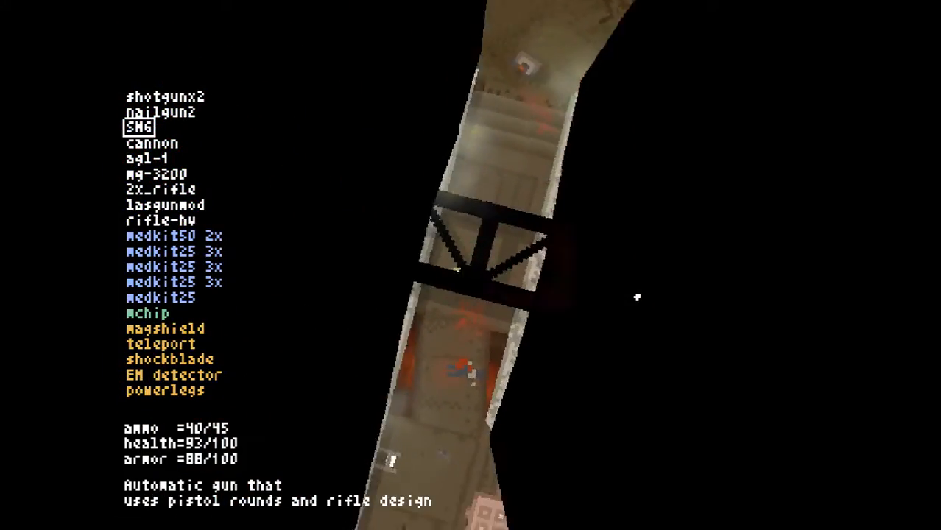
left_click(164, 205)
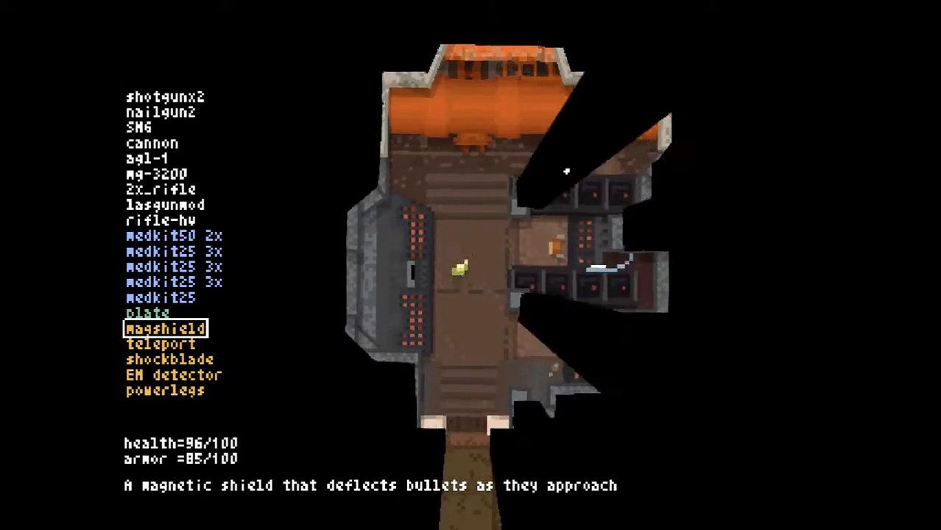
left_click(152, 143)
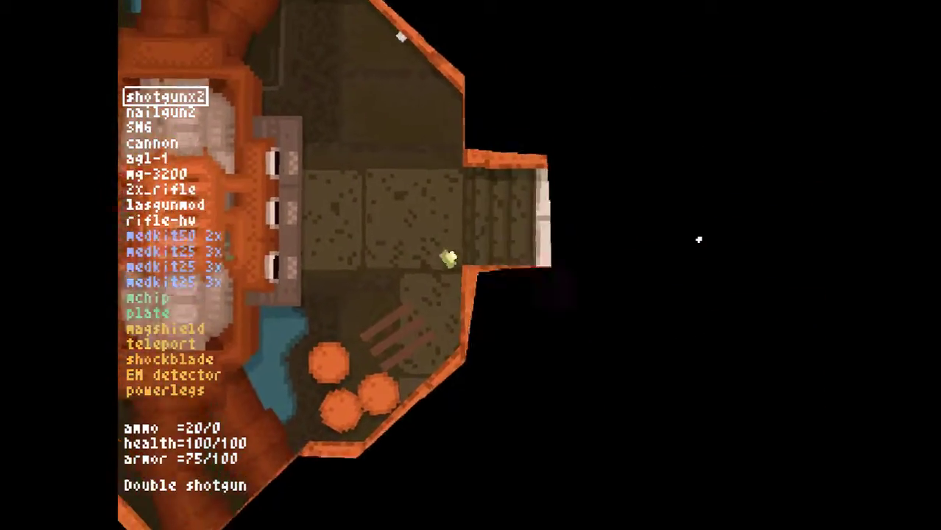
left_click(140, 128)
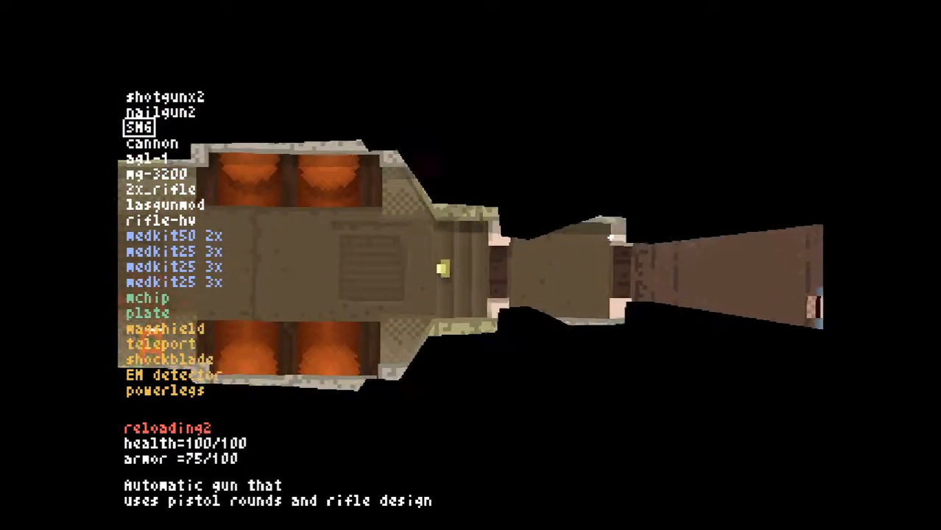
left_click(166, 204)
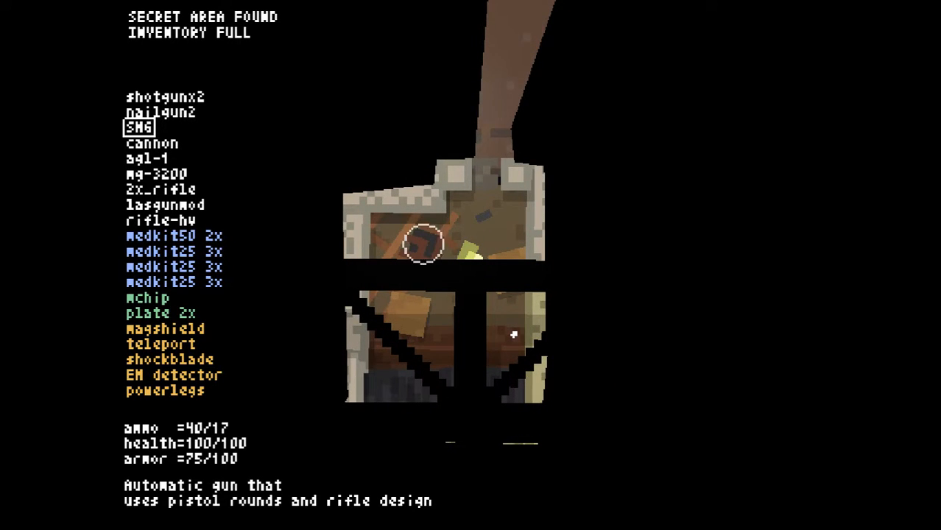
left_click(166, 328)
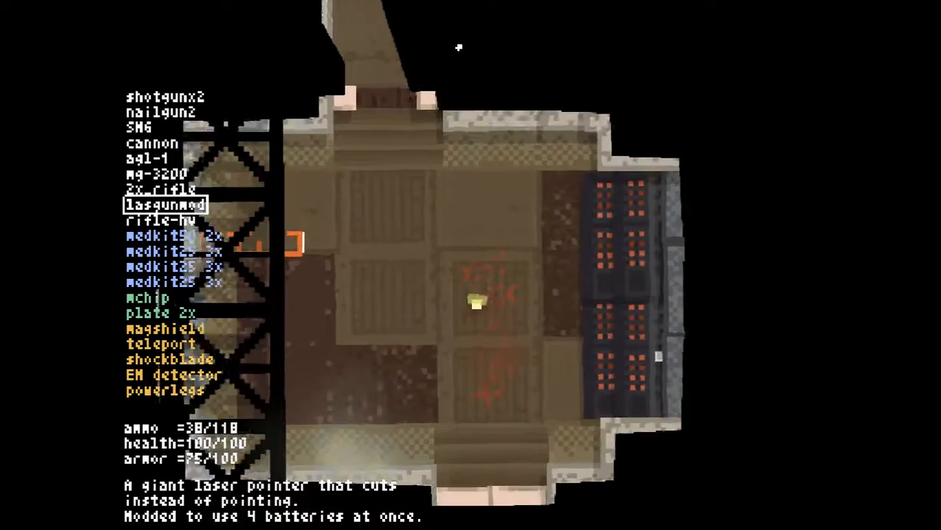
left_click(453, 45)
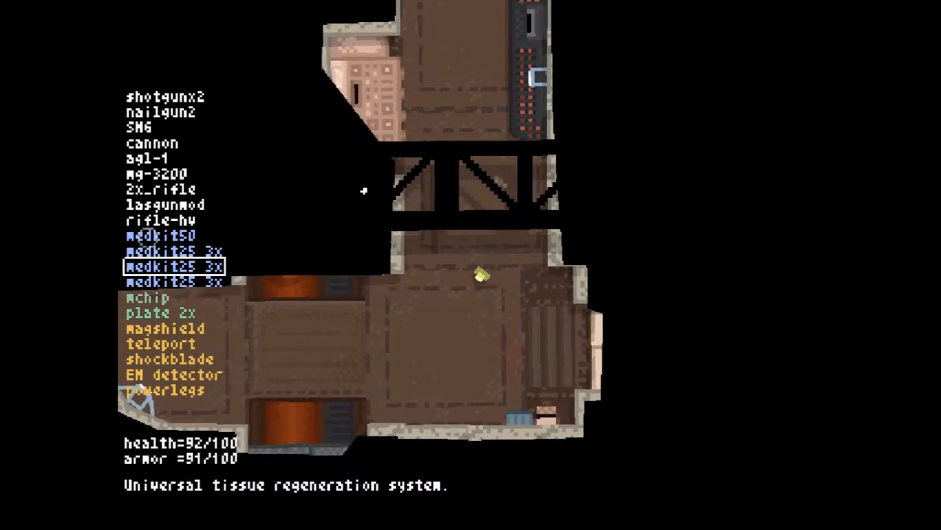
left_click(167, 96)
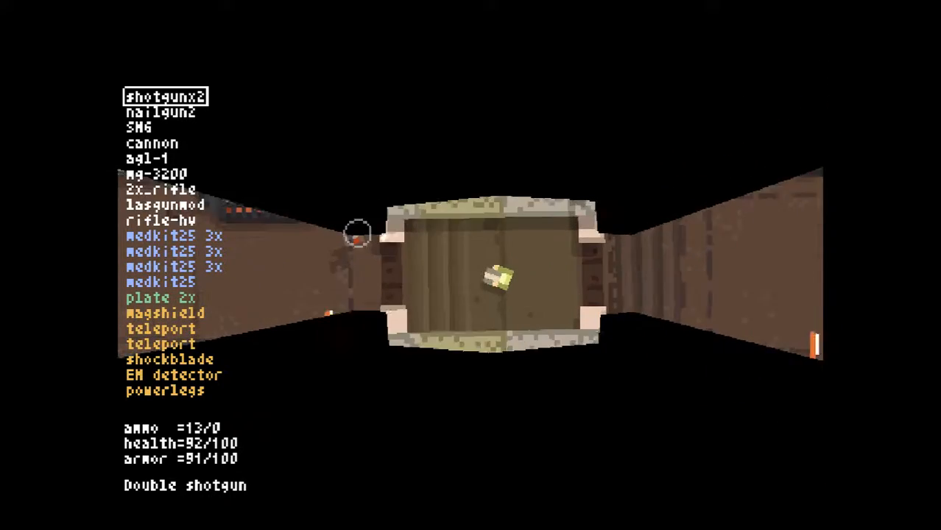
left_click(140, 127)
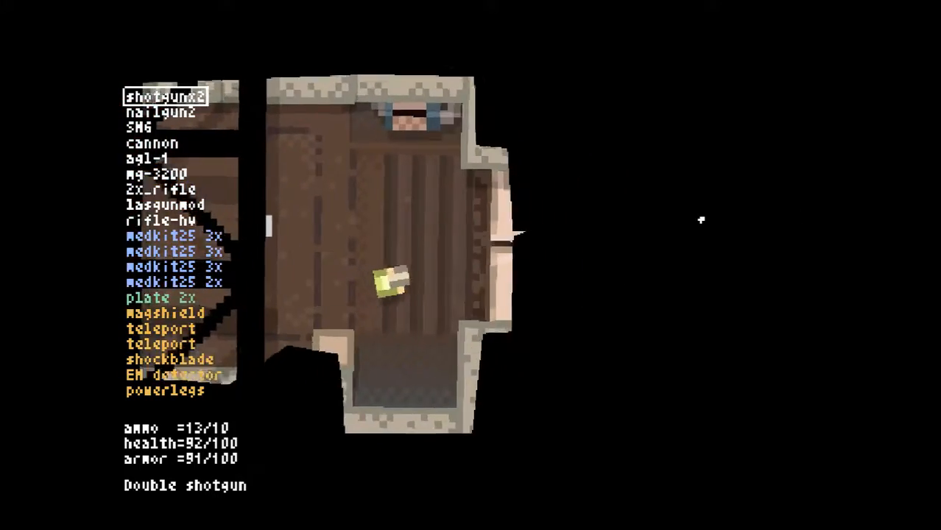
left_click(161, 112)
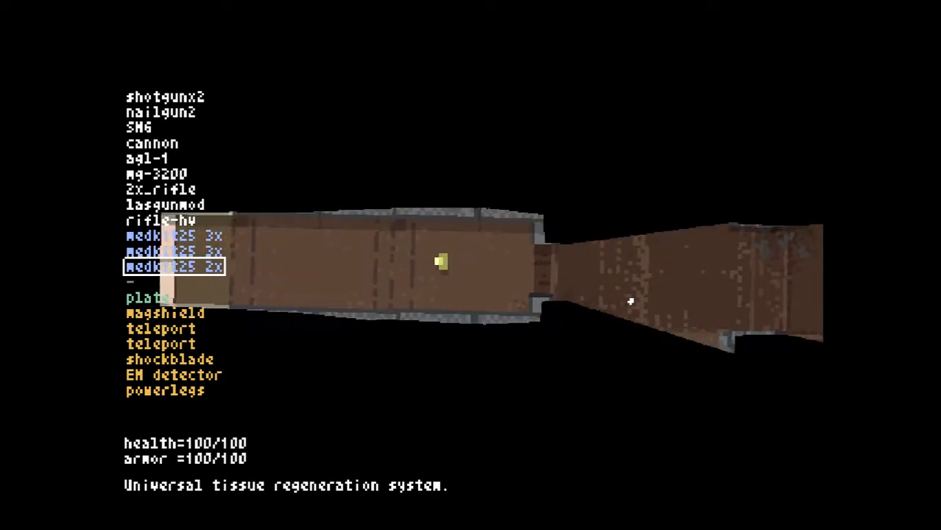
left_click(166, 97)
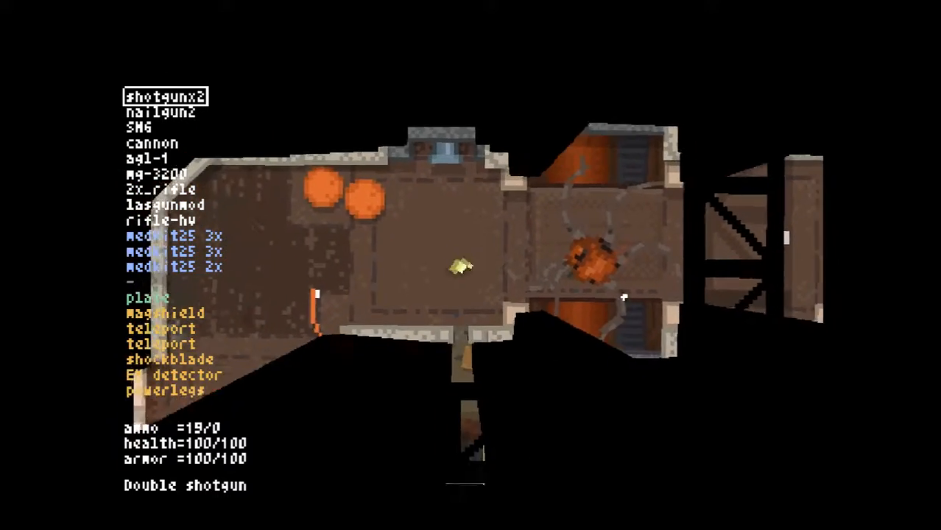
left_click(173, 375)
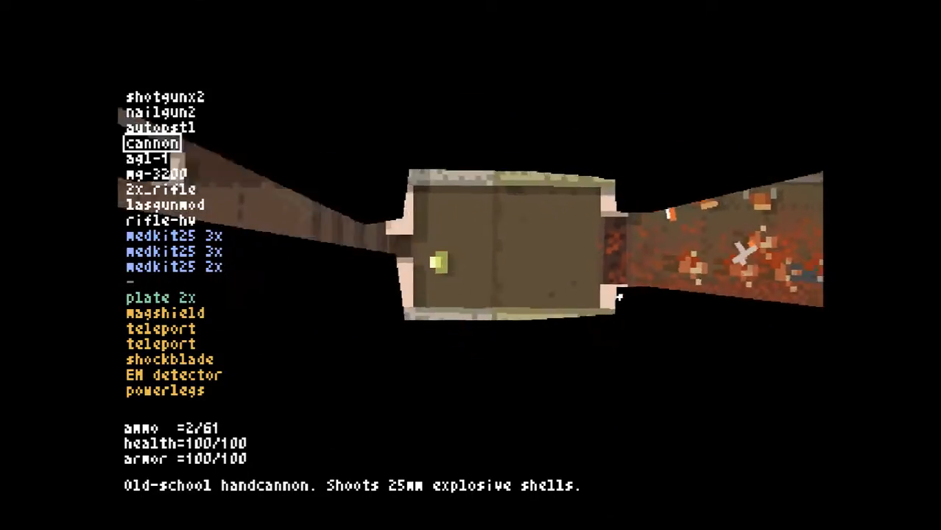
left_click(161, 128)
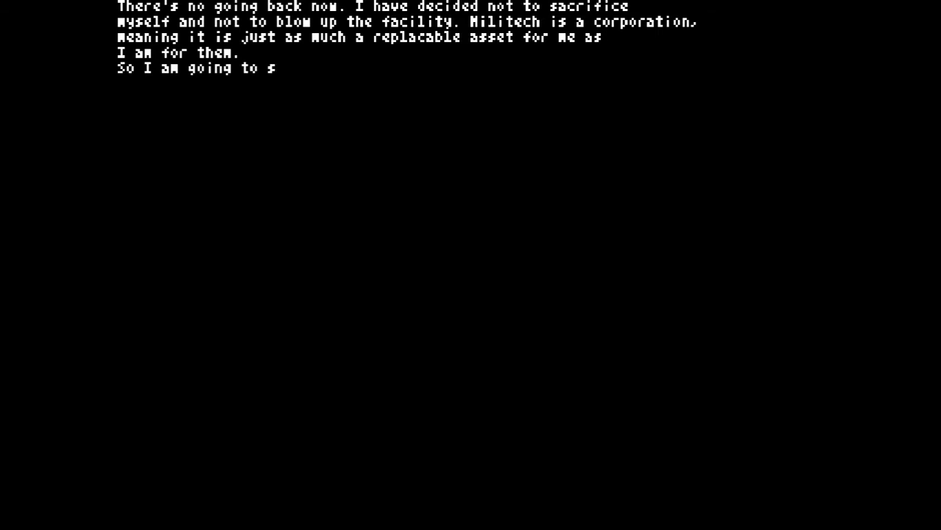
type("urvive, to tell my future friends the story of how I escap")
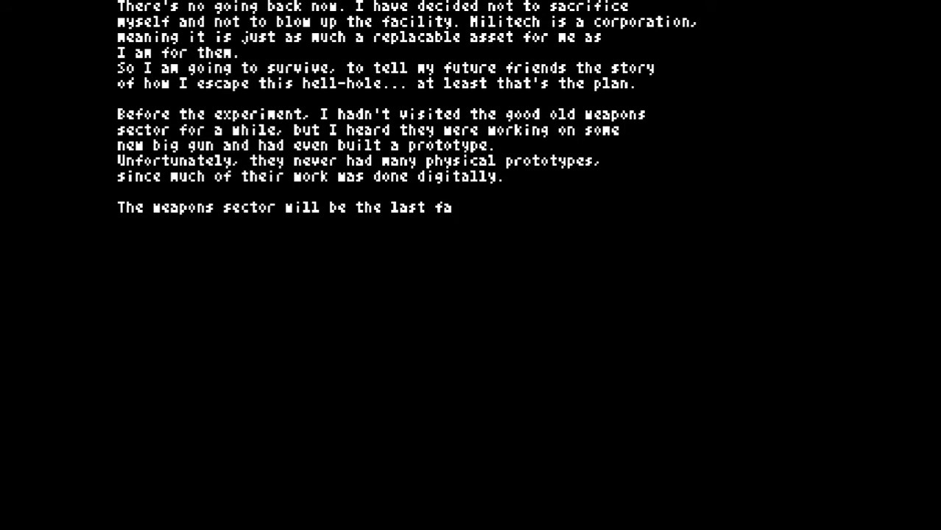
type("cility level between me and the master teleporter sector.")
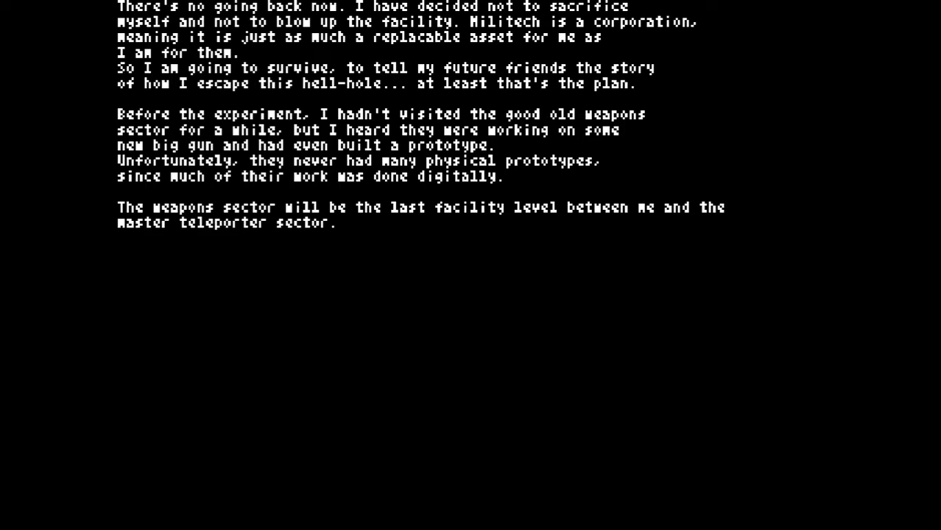
type("I am almost there.")
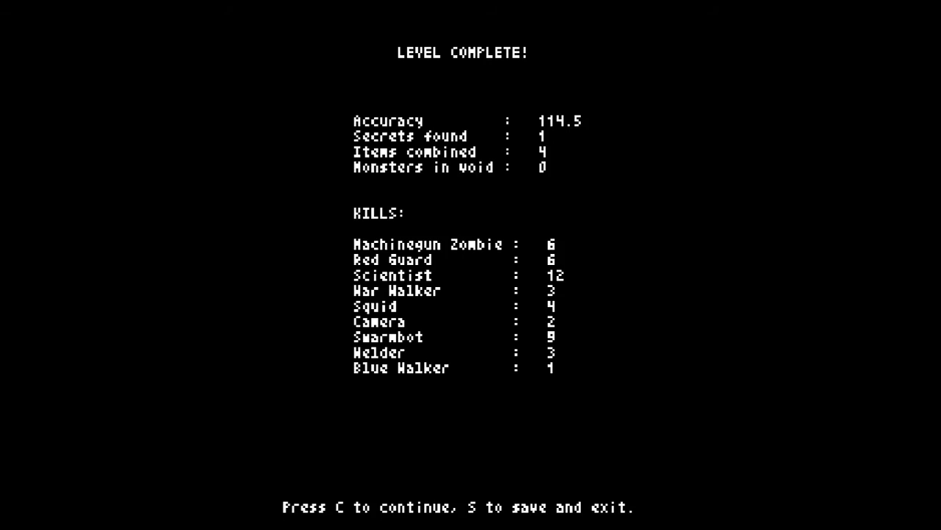
key("c")
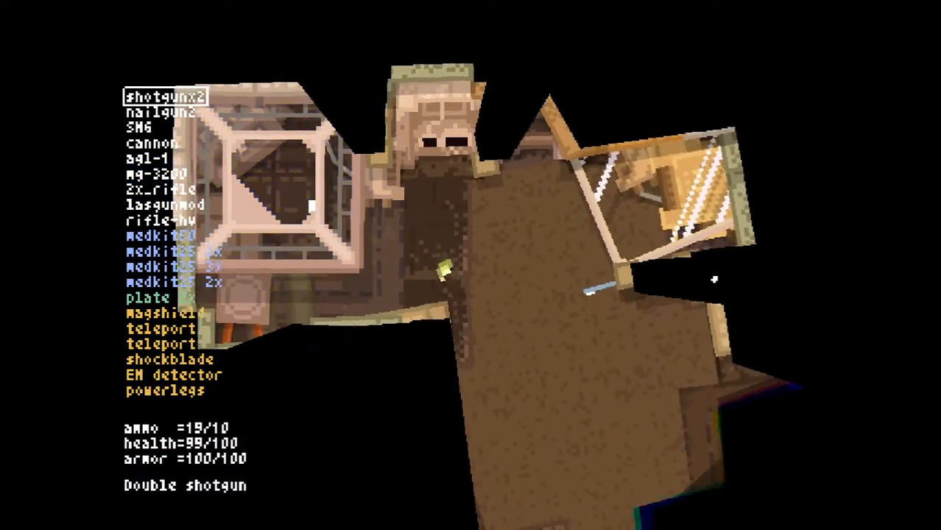